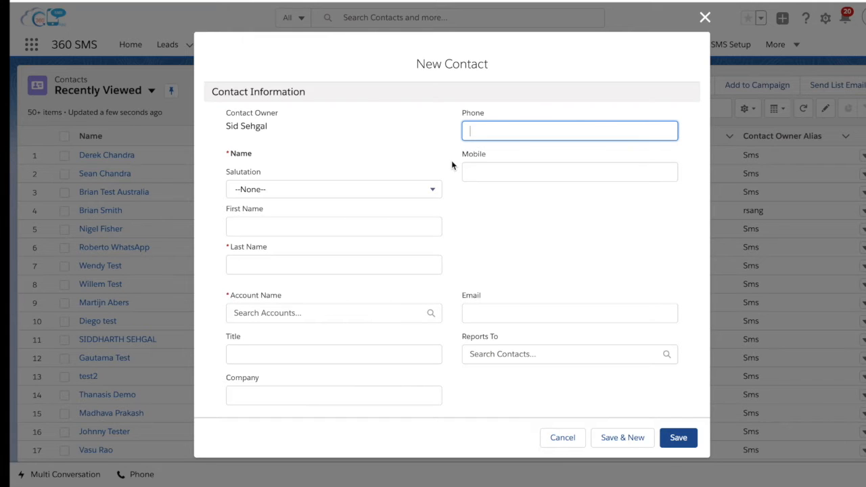
{"action": "mouse_move", "coordinate": [357, 200]}
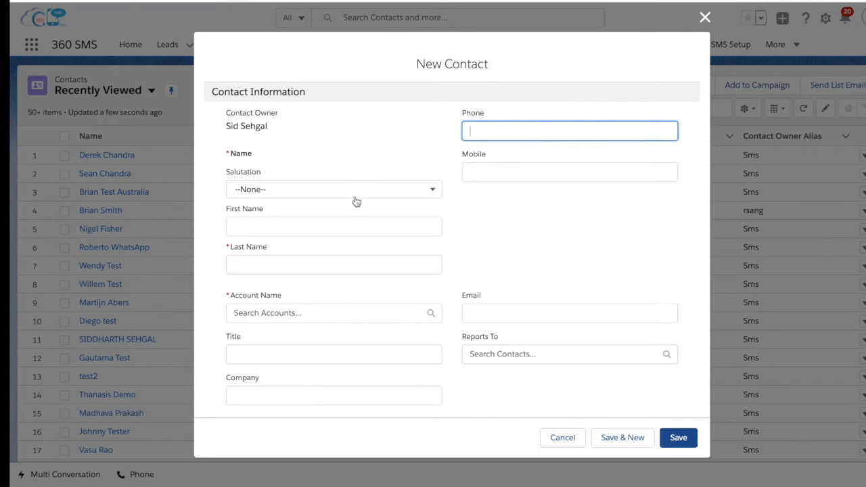
{"action": "left_click", "coordinate": [333, 190]}
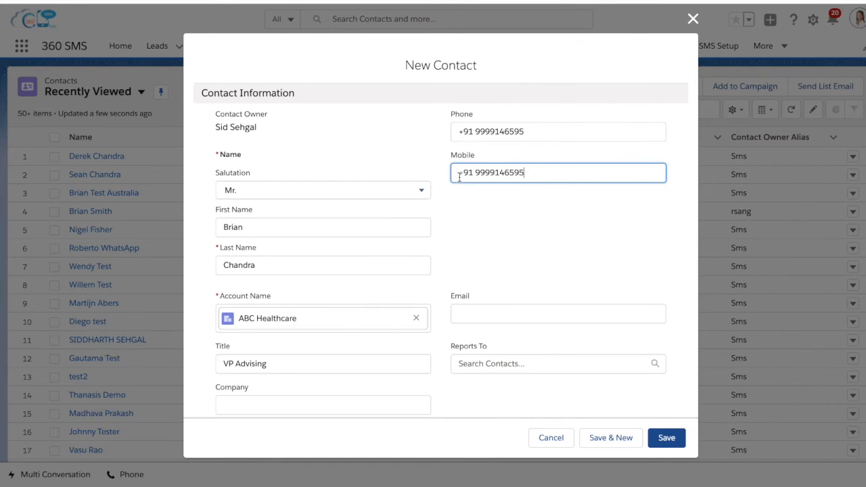
{"action": "left_click", "coordinate": [666, 439]}
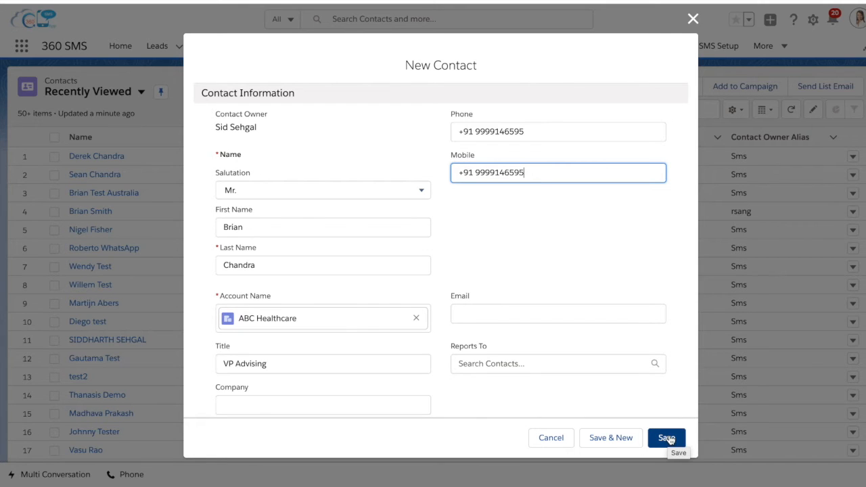
{"action": "left_click", "coordinate": [666, 438]}
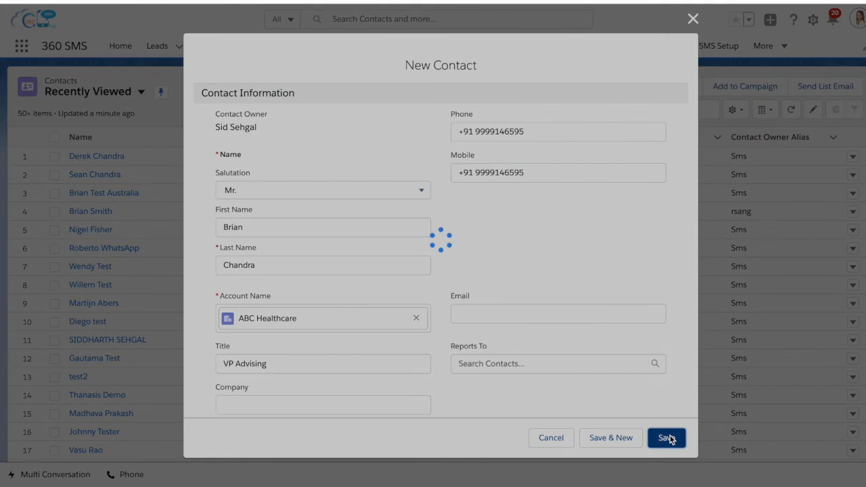
- View the saved record's Details and the Conversation View with the WhatsApp welcome message
{"action": "left_click", "coordinate": [666, 439]}
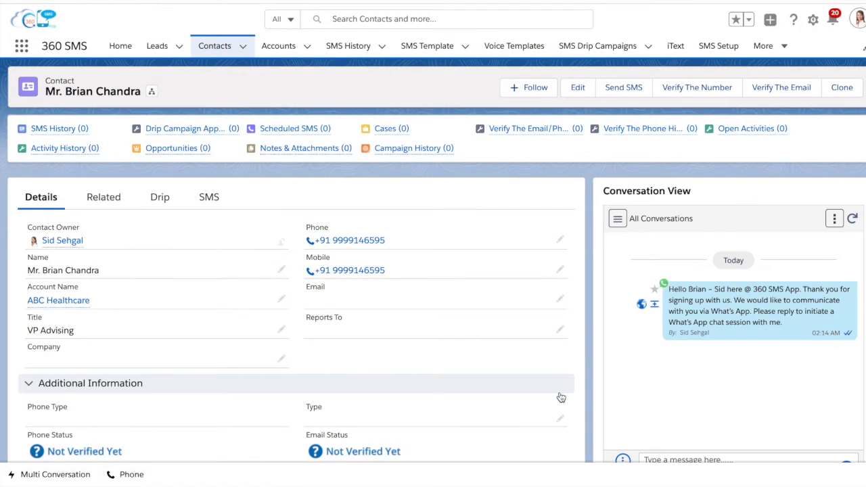
{"action": "scroll", "scroll_direction": "down", "scroll_amount": 3}
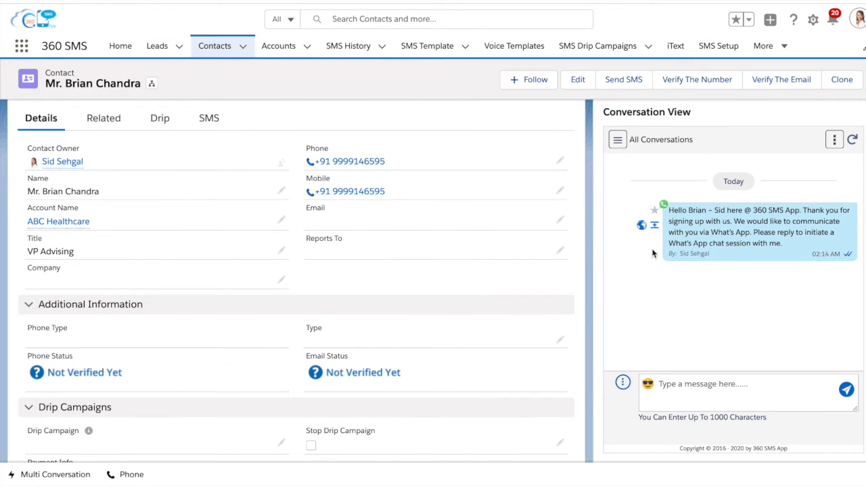
{"action": "mouse_move", "coordinate": [680, 229]}
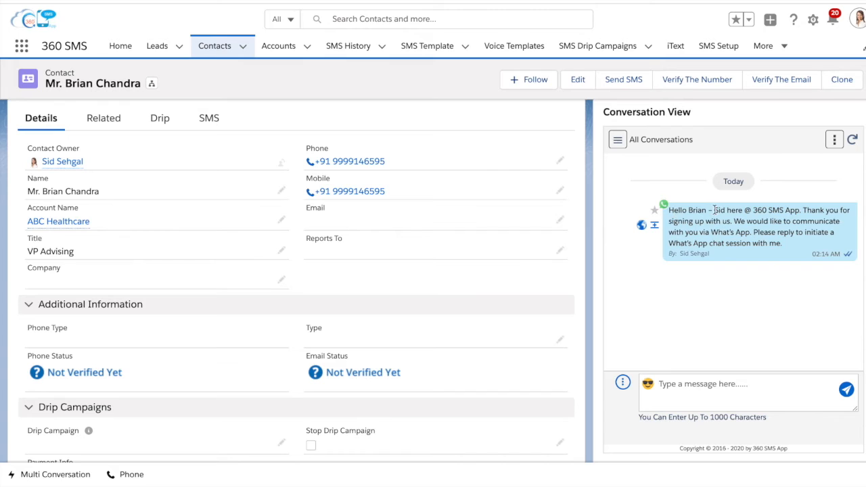
{"action": "mouse_move", "coordinate": [531, 197]}
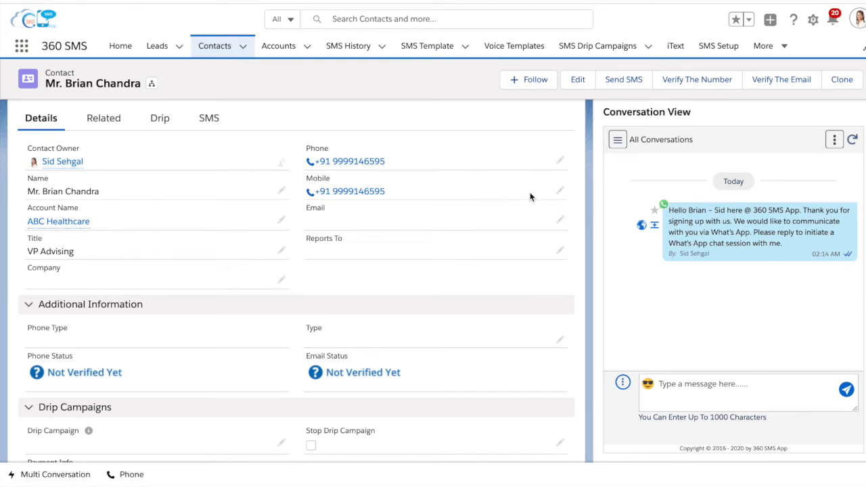
{"action": "mouse_move", "coordinate": [668, 206]}
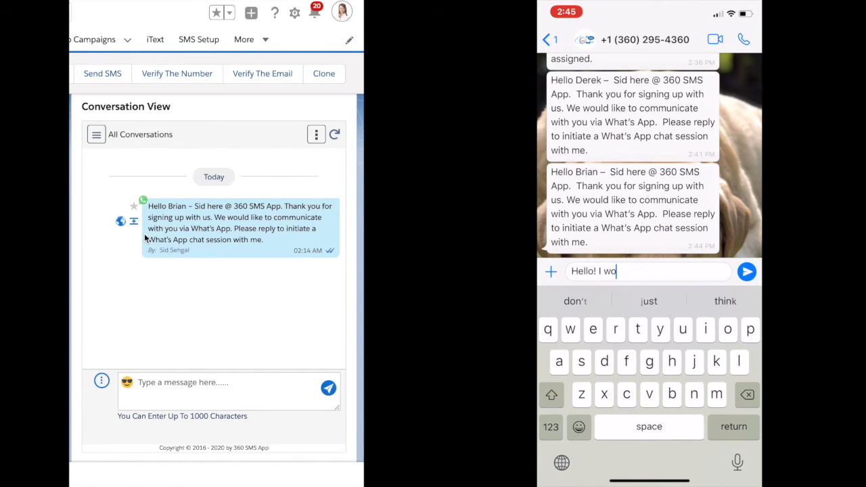
- Send the WhatsApp reply 'Hello! I would like to buy a new subscription'
{"action": "type", "text": "uld like to"}
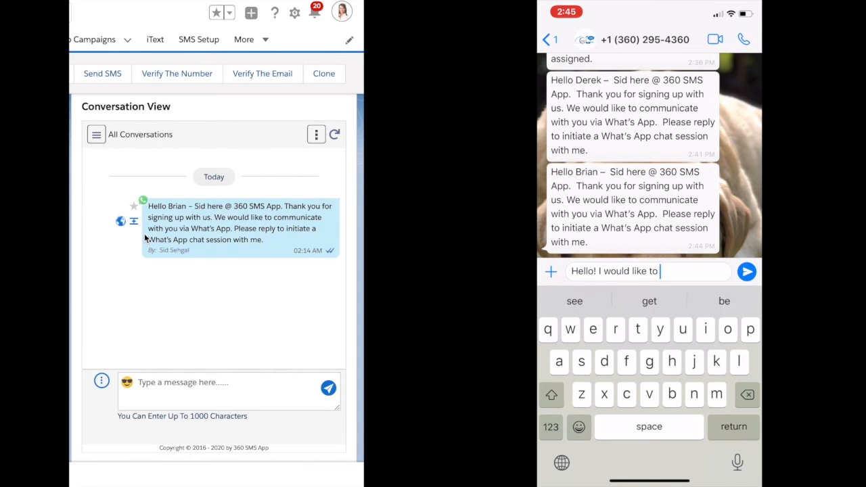
{"action": "type", "text": "buy a"}
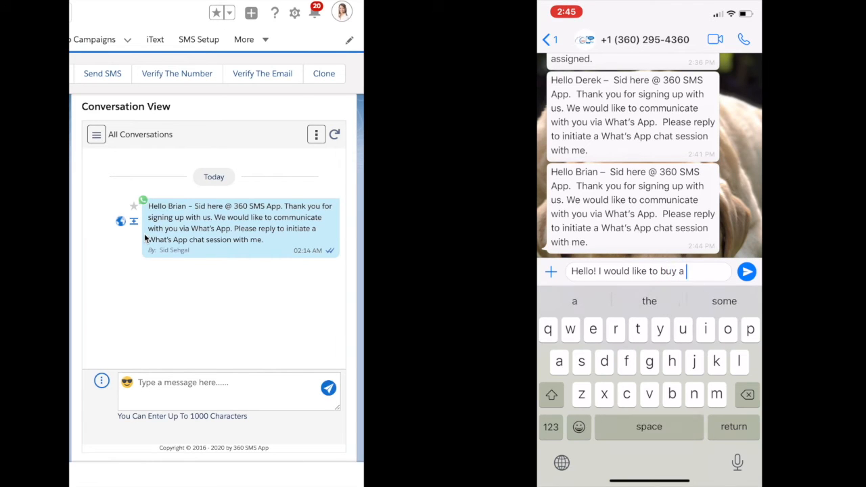
{"action": "type", "text": "new subscription"}
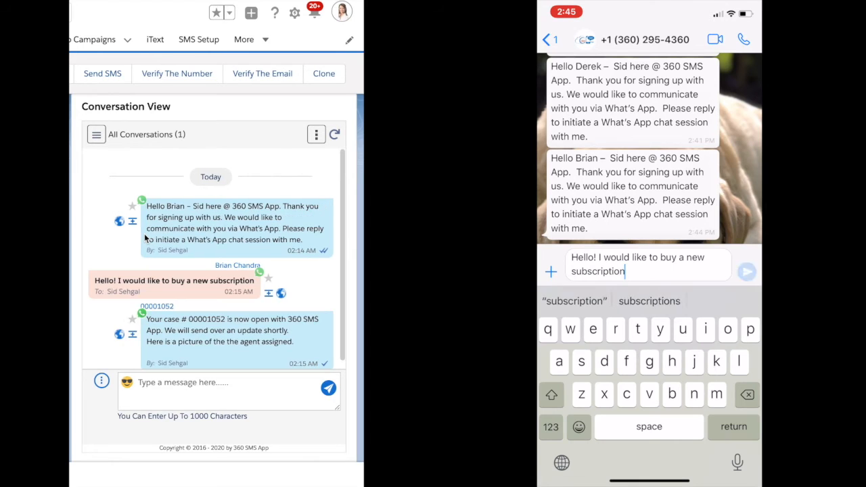
{"action": "left_click", "coordinate": [748, 271]}
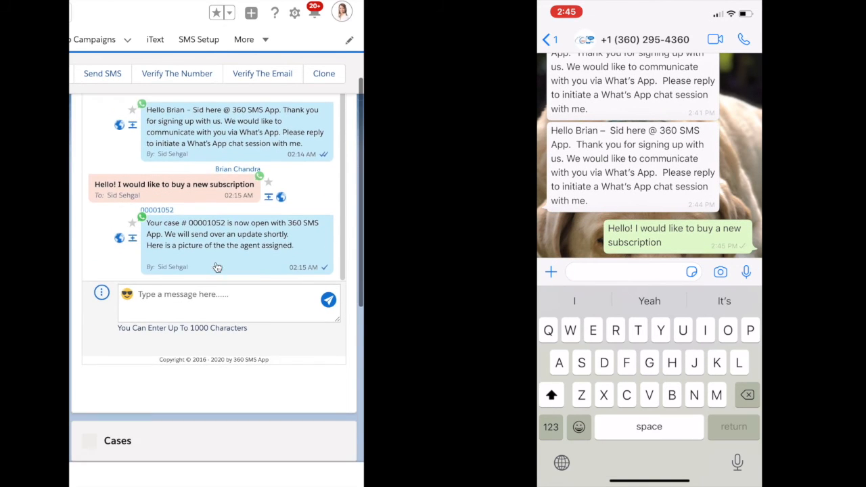